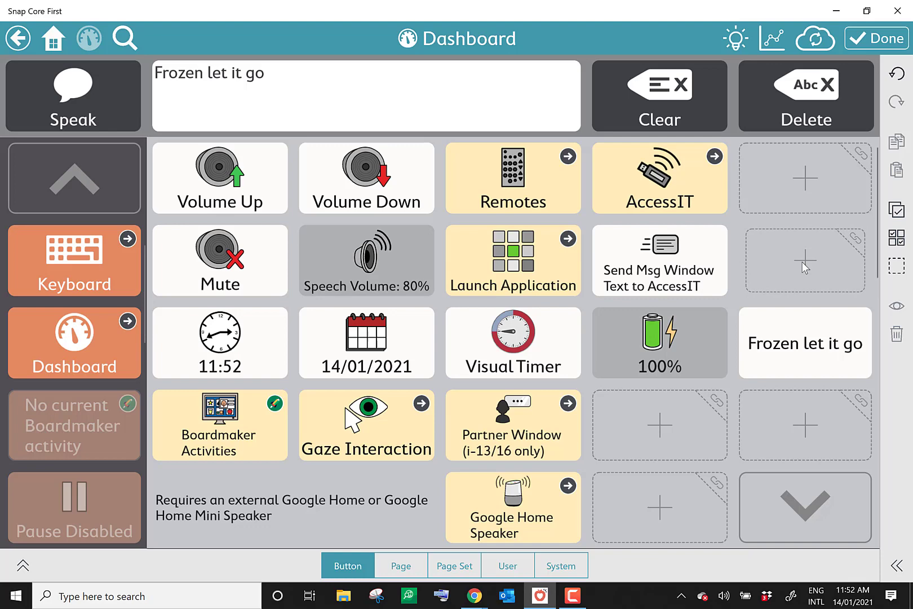
Add a Dashboard button labelled 'Frozen let it Go' with the suggested ice-cube symbol.
{"action": "left_click", "coordinate": [805, 260]}
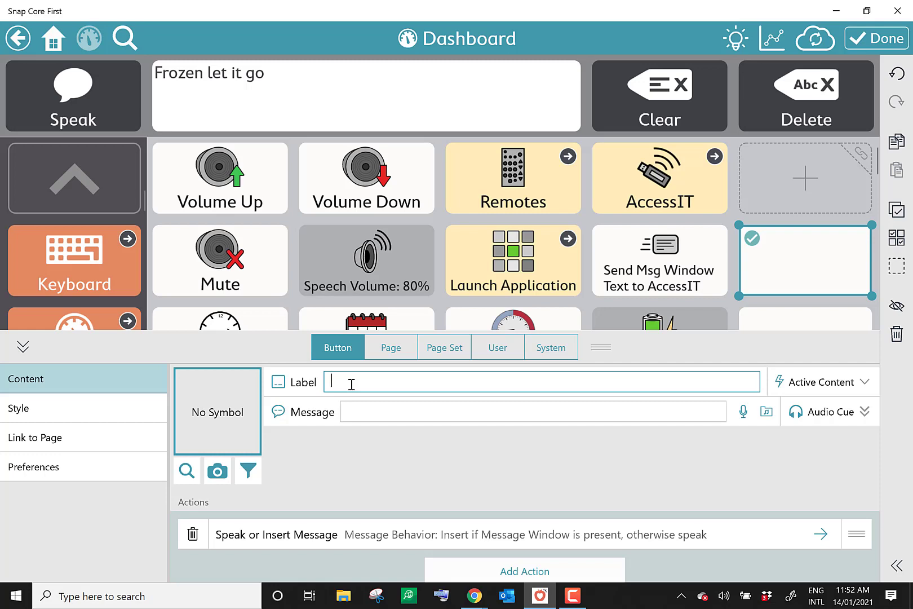
{"action": "type", "text": "Frozen let it Go"}
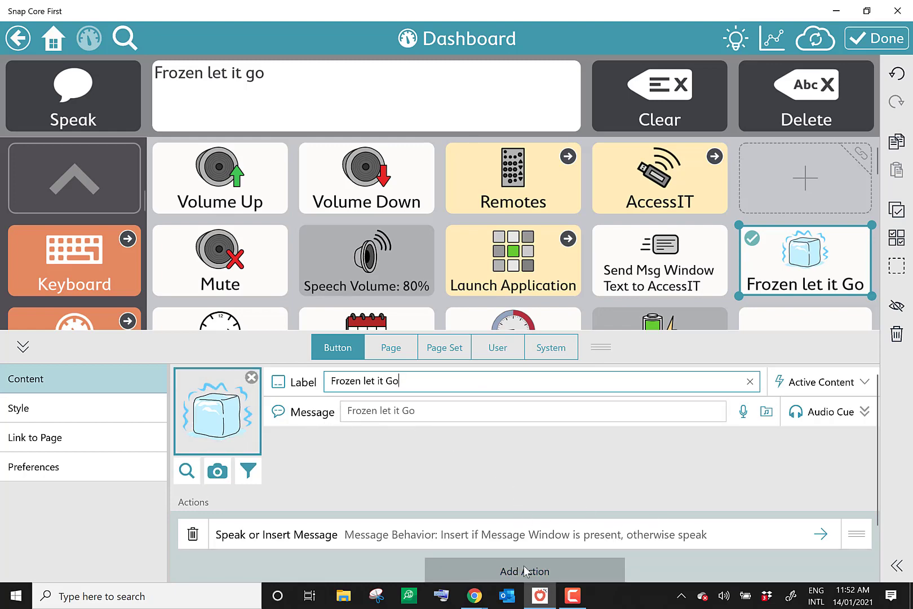
Add a Launch Application action to the Frozen let it Go button.
{"action": "left_click", "coordinate": [524, 570]}
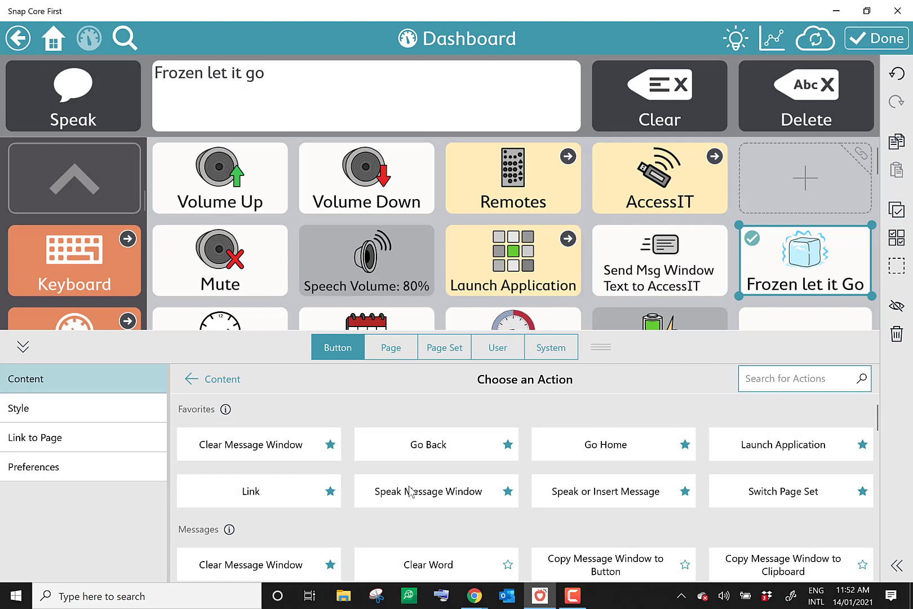
{"action": "mouse_move", "coordinate": [760, 452]}
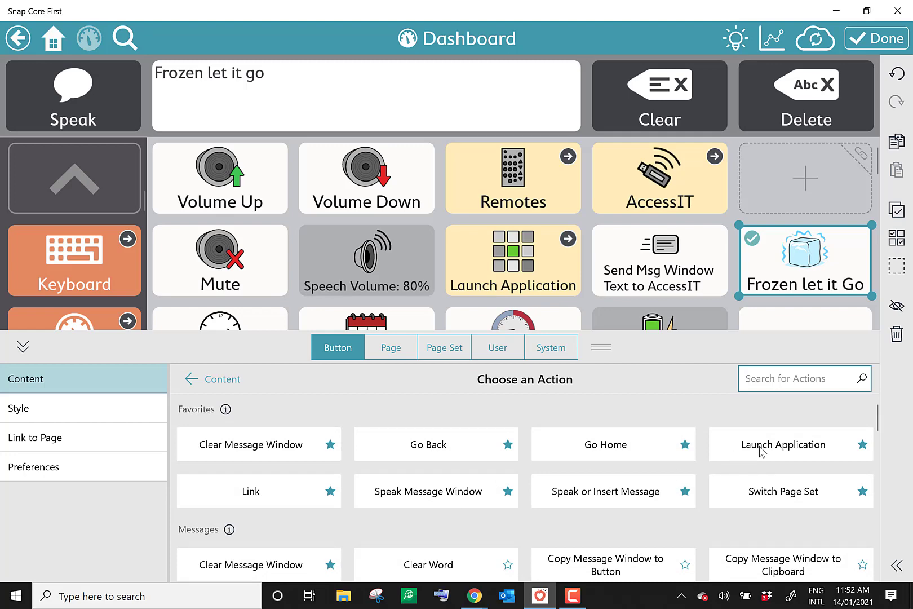
{"action": "left_click", "coordinate": [789, 445]}
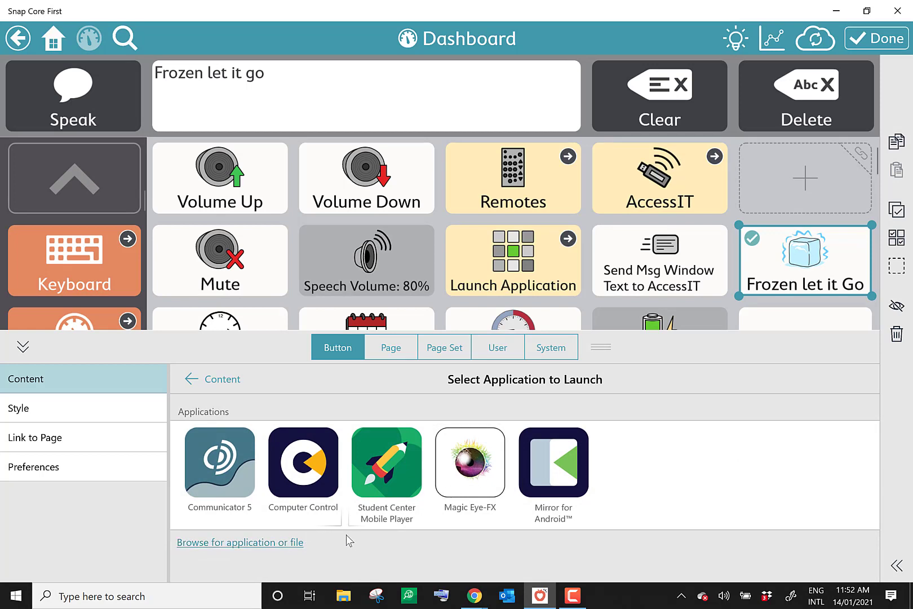
{"action": "mouse_move", "coordinate": [230, 550]}
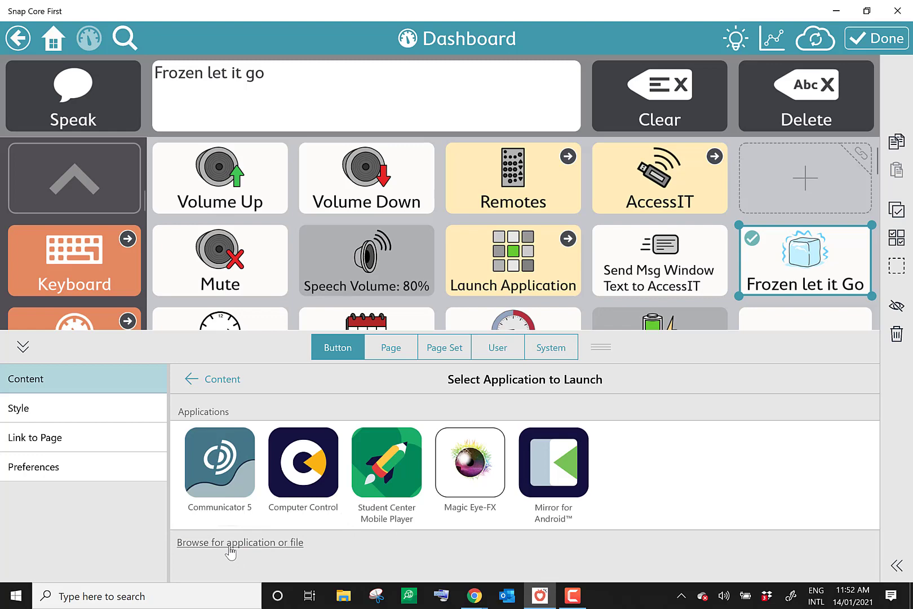
Browse for an application and go to the Program Files (x86) folder.
{"action": "left_click", "coordinate": [240, 542]}
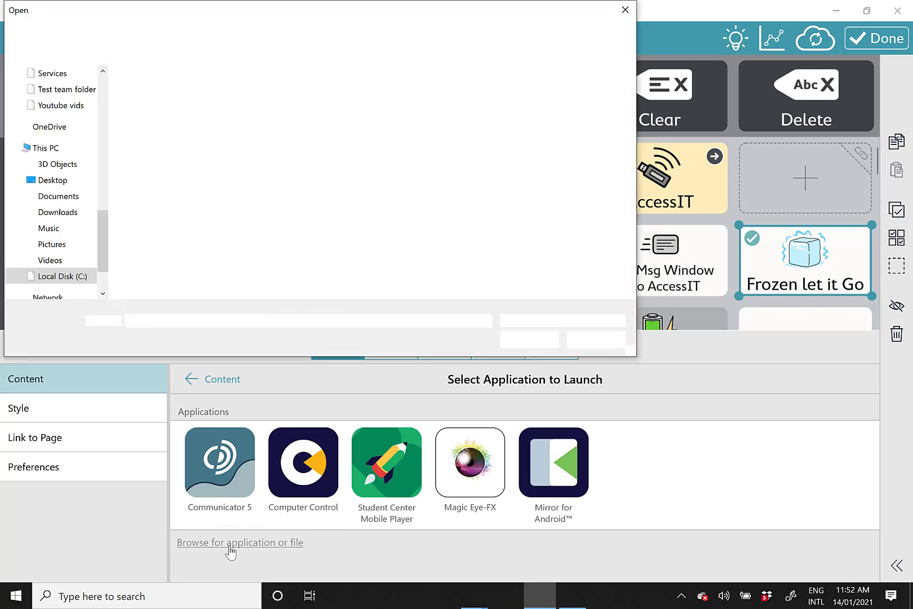
{"action": "left_click", "coordinate": [239, 542]}
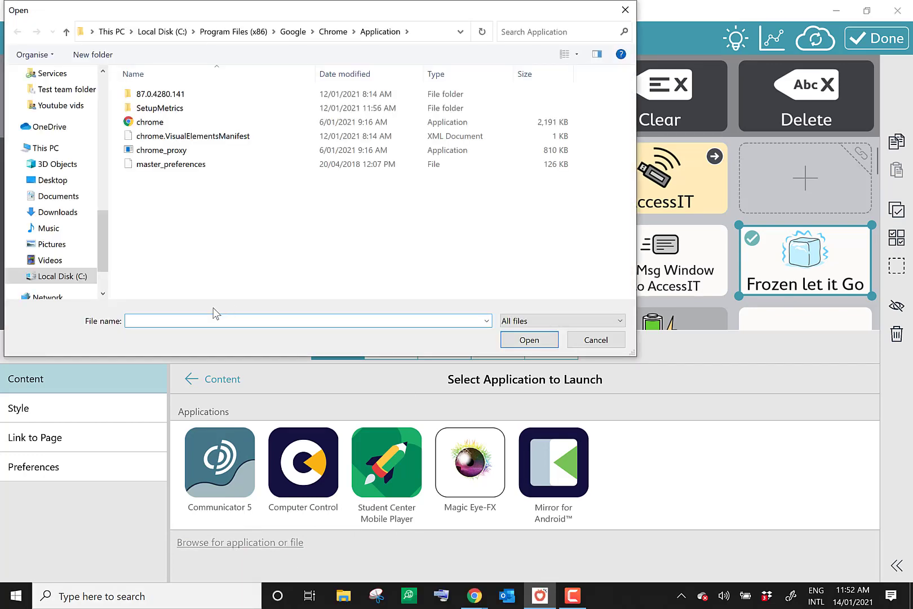
{"action": "left_click", "coordinate": [63, 275]}
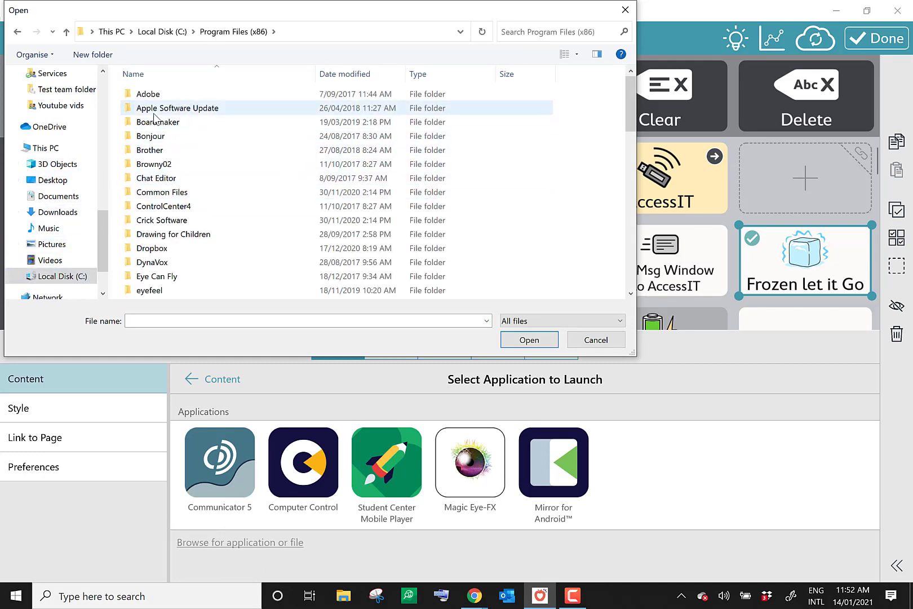
{"action": "left_click", "coordinate": [155, 178]}
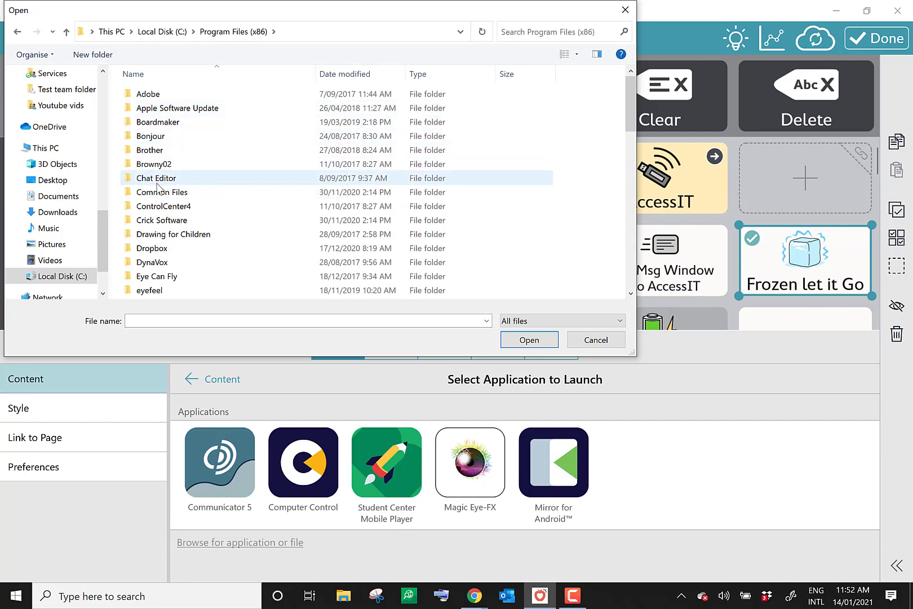
{"action": "scroll", "scroll_direction": "down", "scroll_amount": 3}
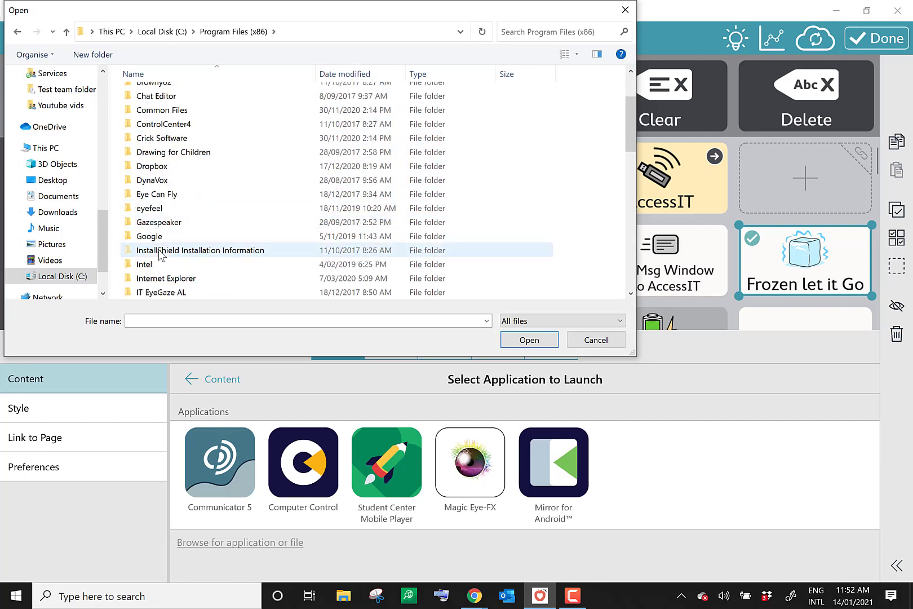
Open Google > Chrome > Application and select chrome as the launched program.
{"action": "double_click", "coordinate": [149, 236]}
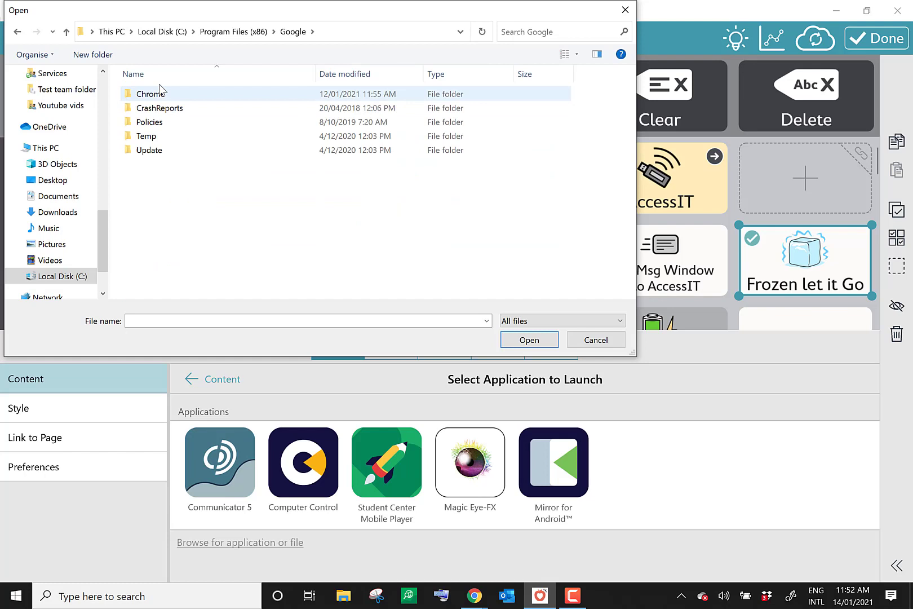
{"action": "double_click", "coordinate": [153, 94]}
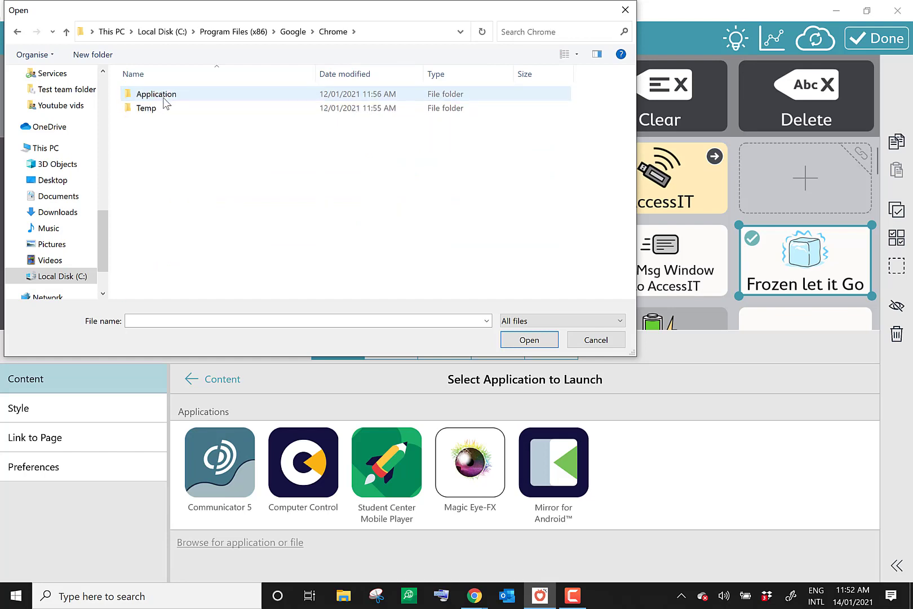
{"action": "double_click", "coordinate": [154, 94]}
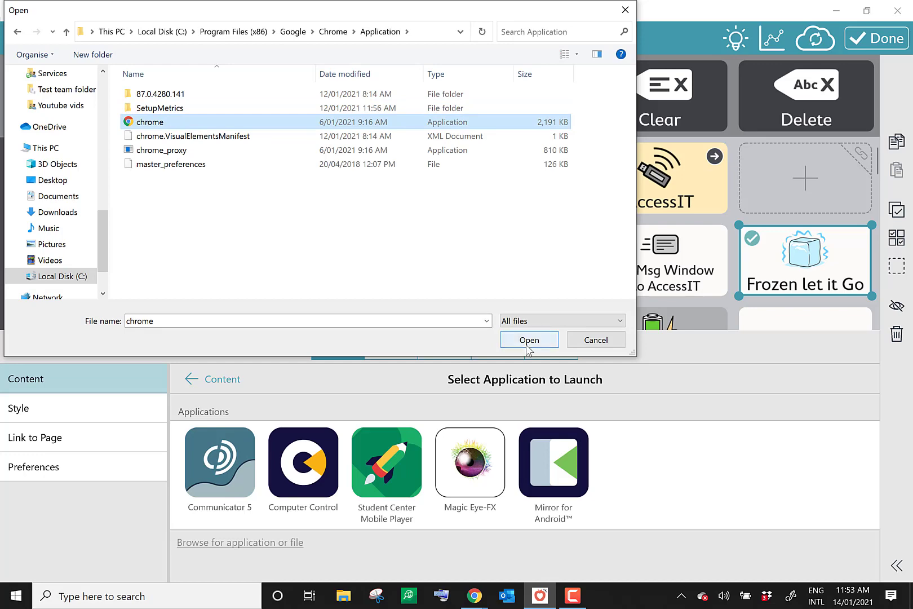
{"action": "left_click", "coordinate": [529, 339]}
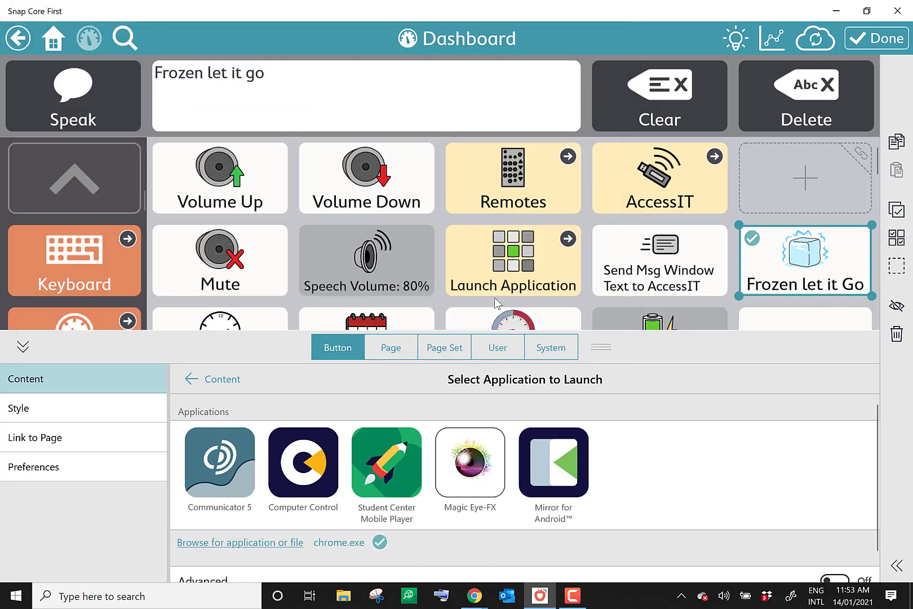
Switch Advanced launch options On to reveal the Command Line Arguments field.
{"action": "scroll", "scroll_direction": "down", "scroll_amount": 3}
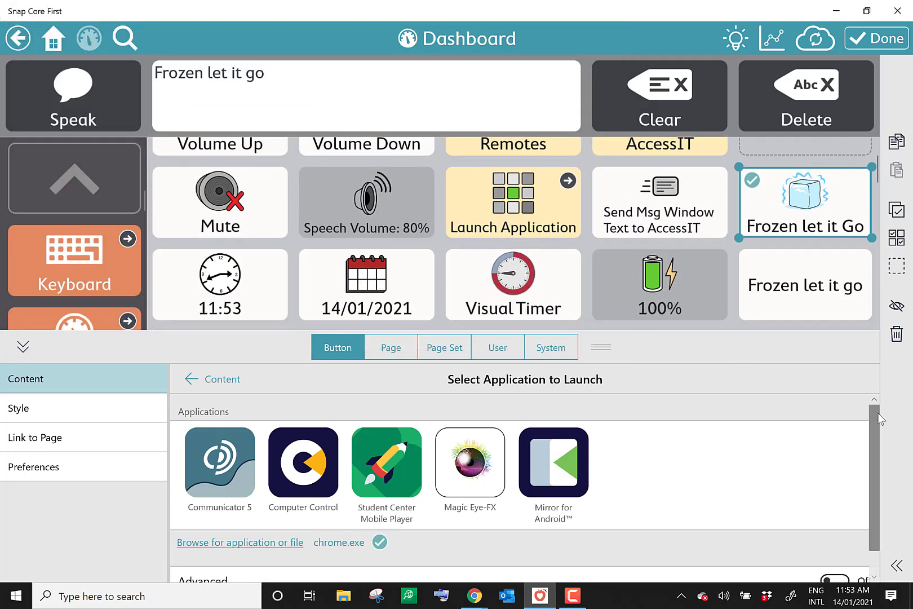
{"action": "scroll", "scroll_direction": "down", "scroll_amount": 3}
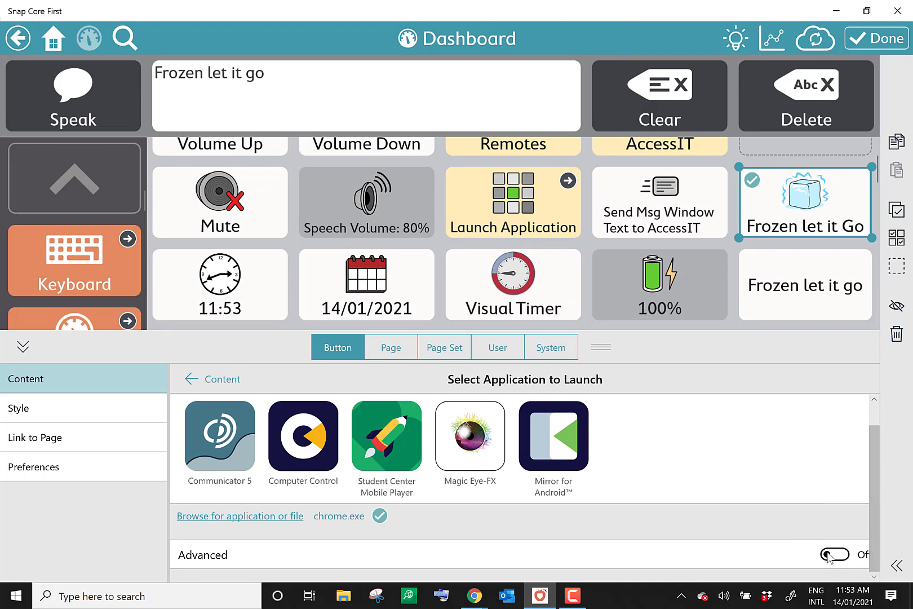
{"action": "left_click", "coordinate": [833, 554]}
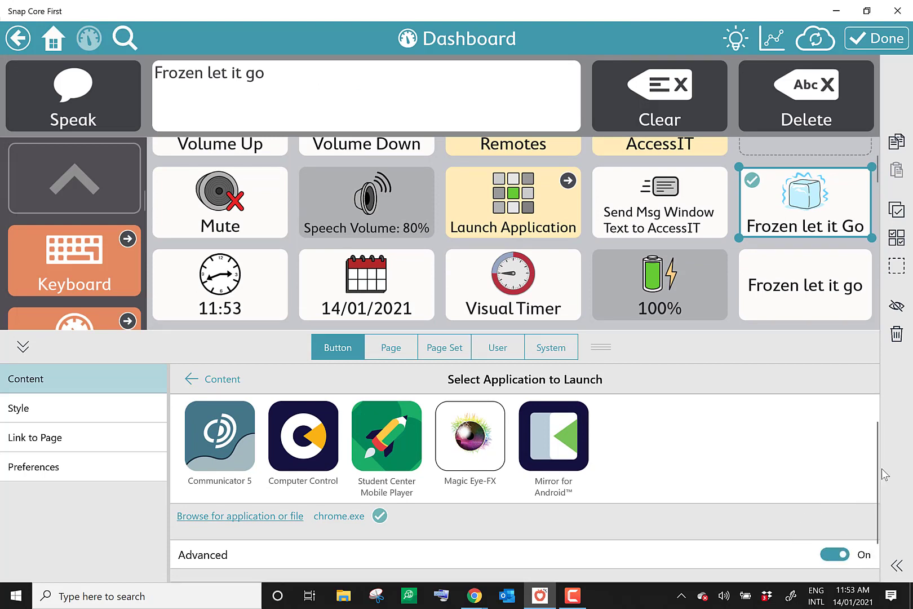
{"action": "scroll", "scroll_direction": "down", "scroll_amount": 3}
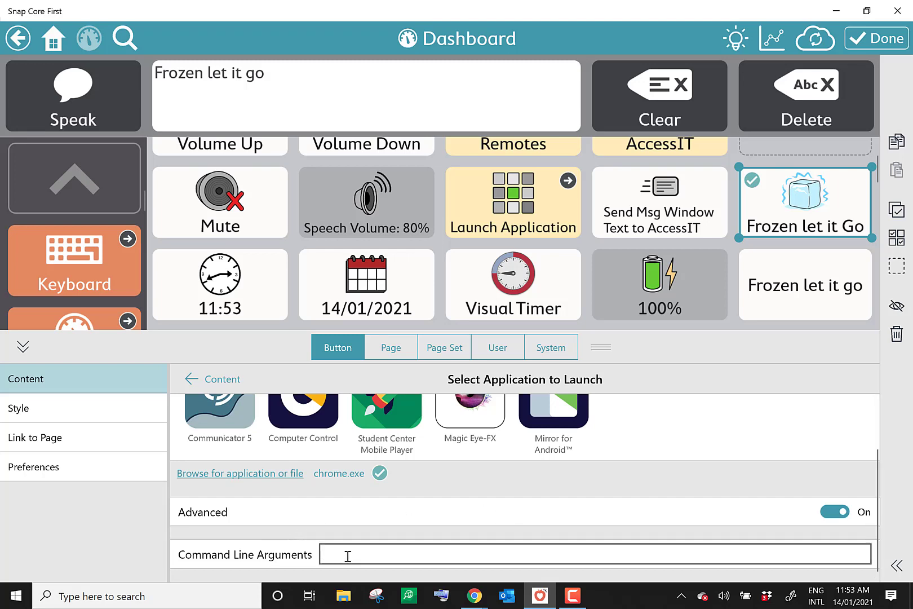
{"action": "mouse_move", "coordinate": [505, 561]}
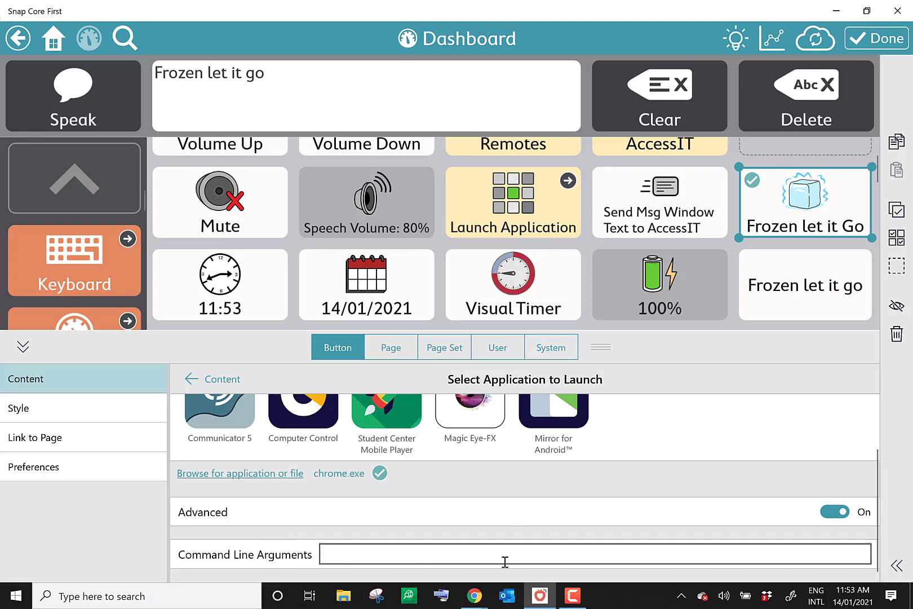
{"action": "mouse_move", "coordinate": [549, 561]}
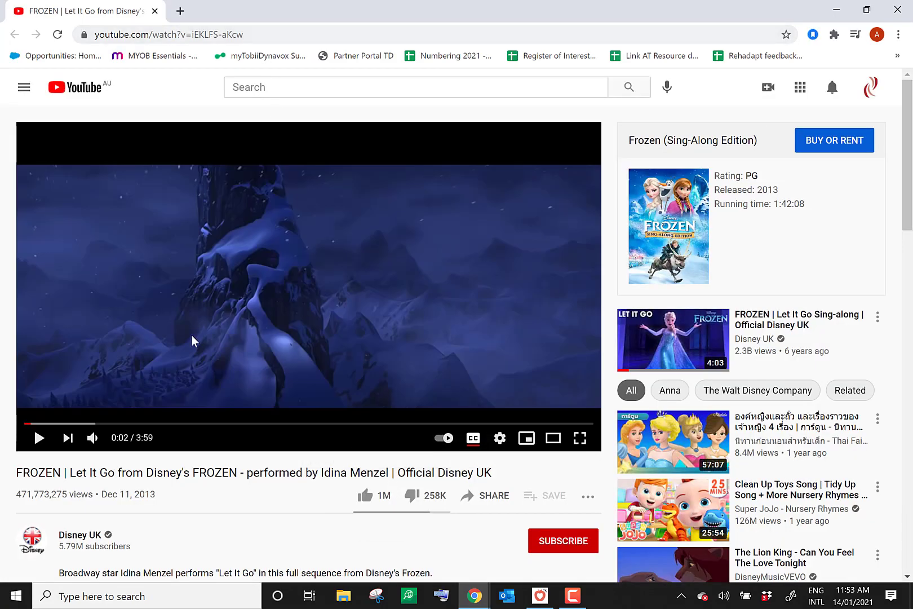
Select the Frozen 'Let It Go' YouTube video address in Chrome's address bar.
{"action": "left_click", "coordinate": [260, 35]}
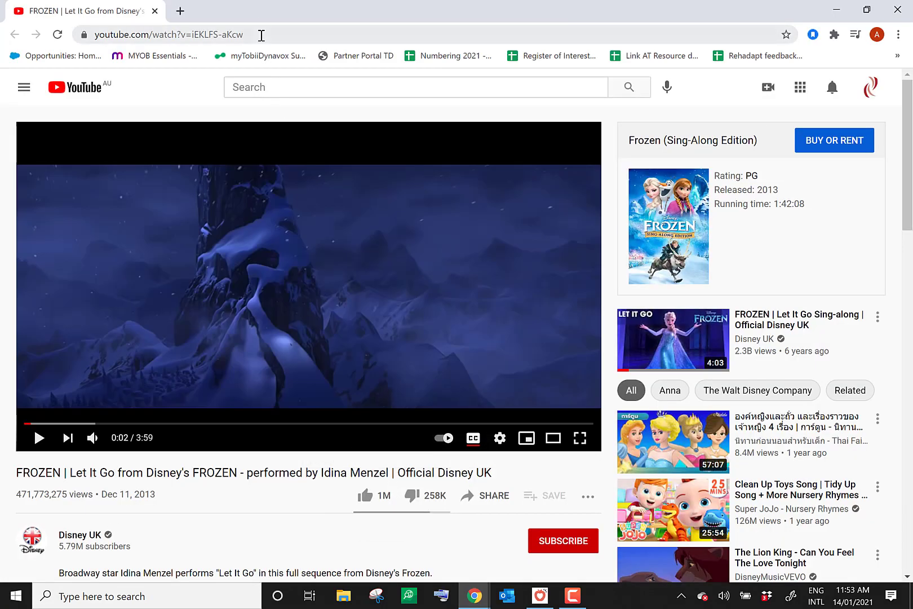
{"action": "left_click", "coordinate": [167, 34]}
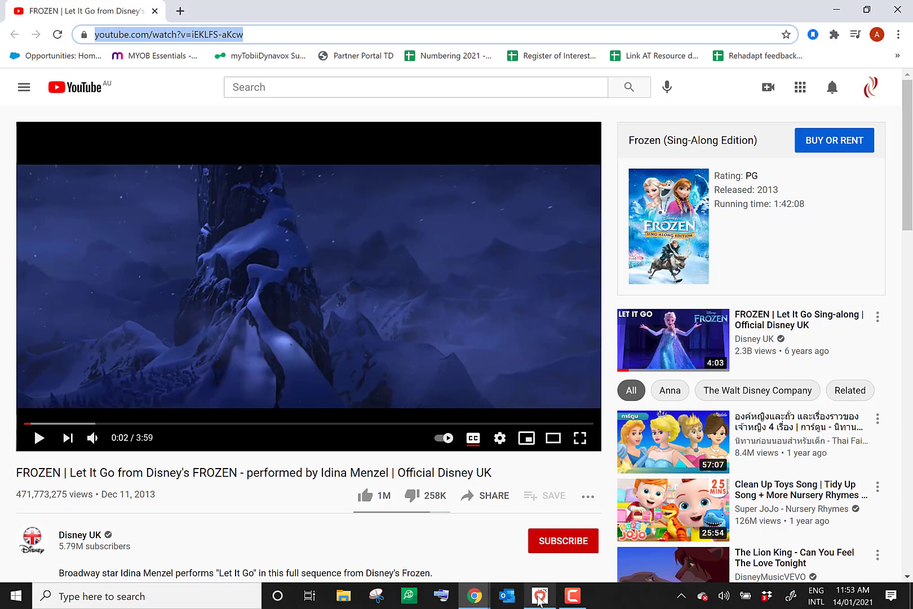
{"action": "left_click", "coordinate": [539, 595]}
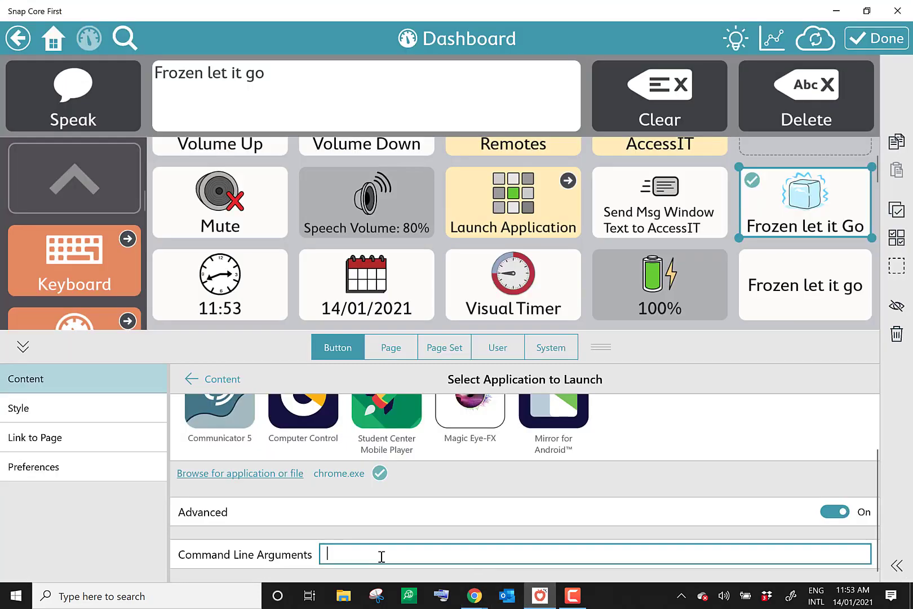
{"action": "type", "text": "https://www.youtube.com/watch?v=iEKLFS-aKcw"}
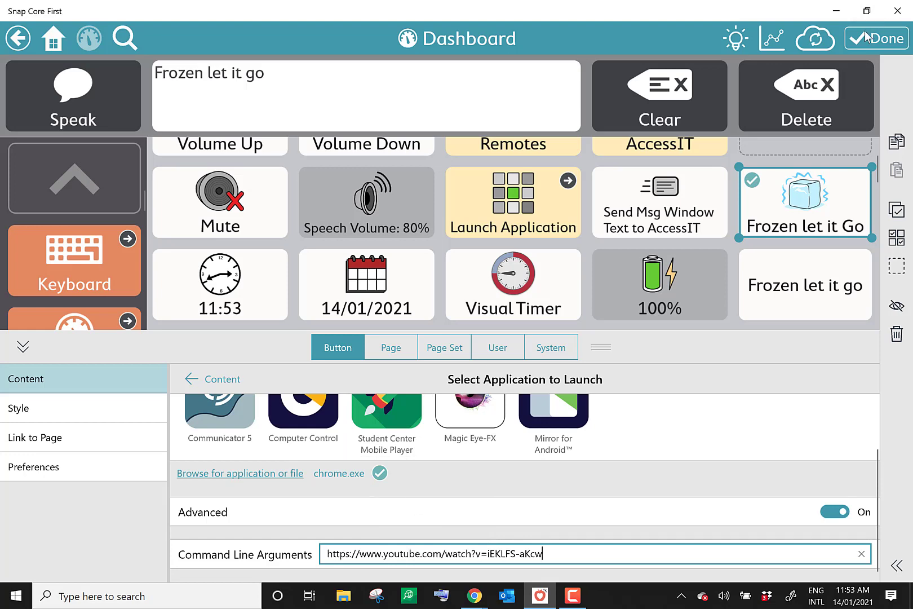
{"action": "left_click", "coordinate": [877, 39]}
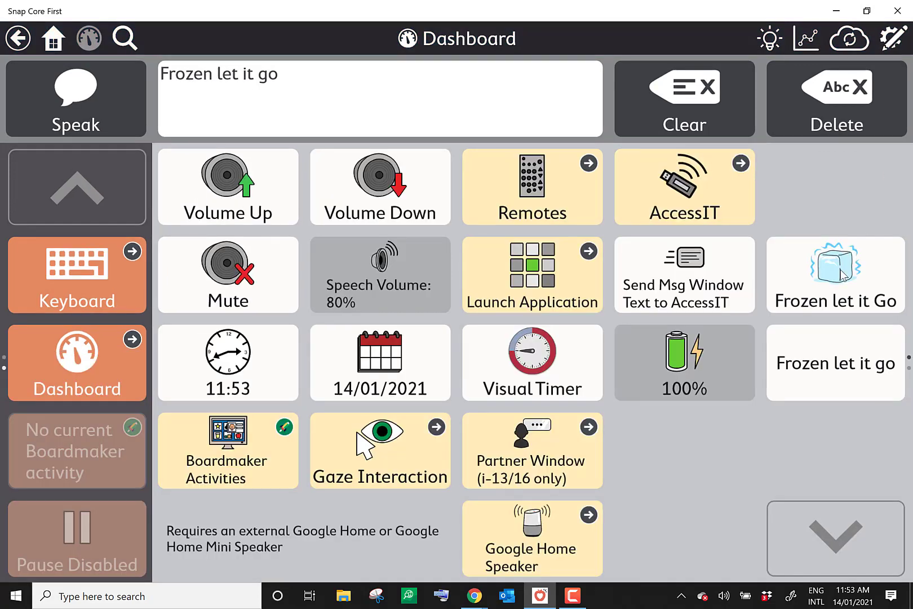